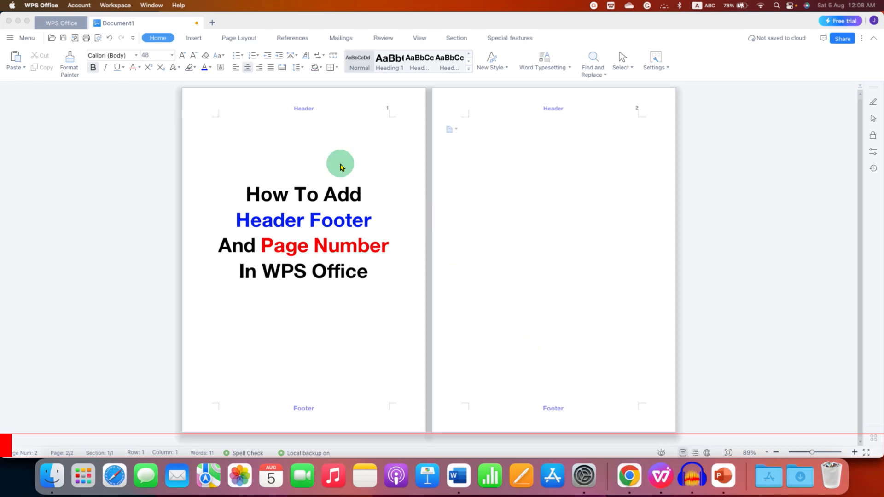
{"action": "mouse_move", "coordinate": [309, 410]}
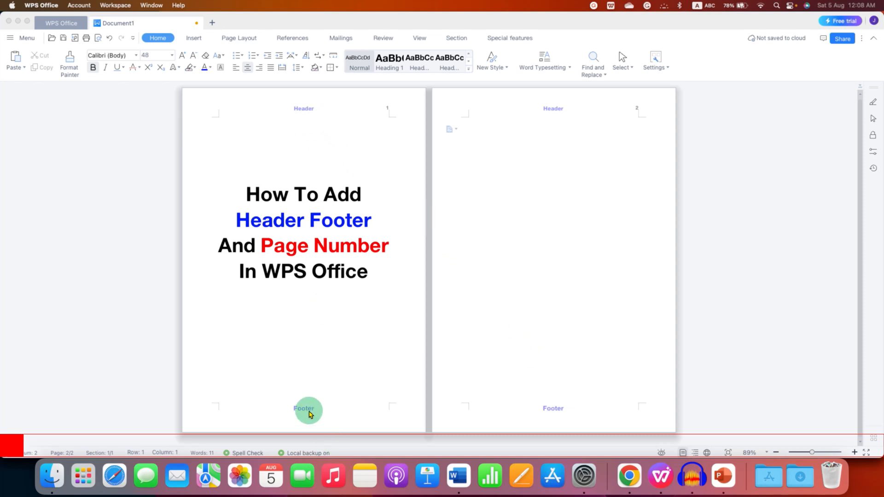
{"action": "mouse_move", "coordinate": [385, 118]}
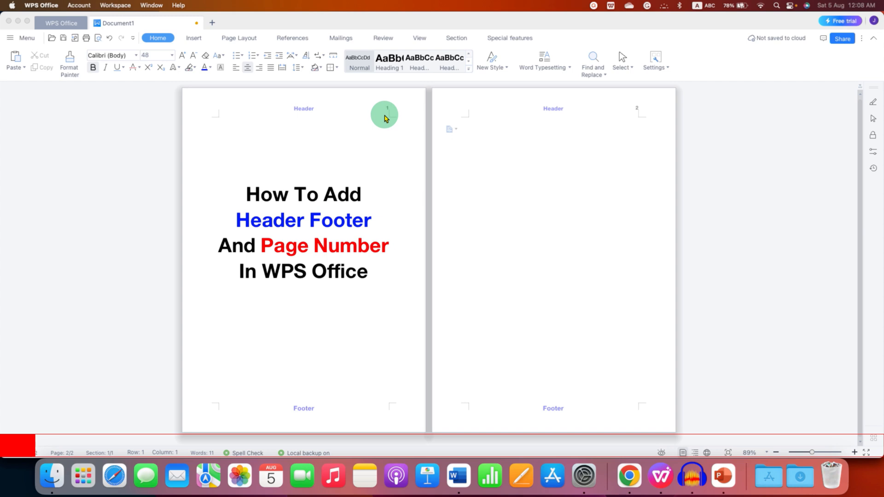
{"action": "mouse_move", "coordinate": [585, 233]}
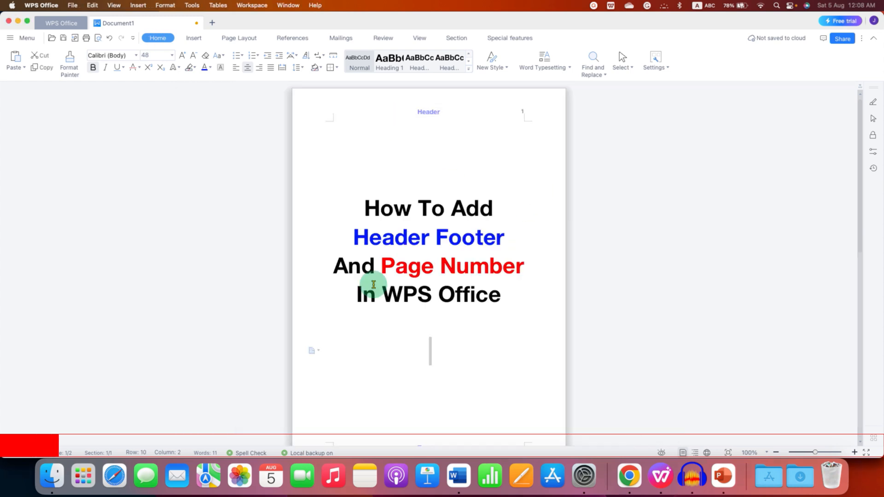
- Switch to Multiple Pages view and place the cursor after the title text
{"action": "left_click", "coordinate": [418, 38]}
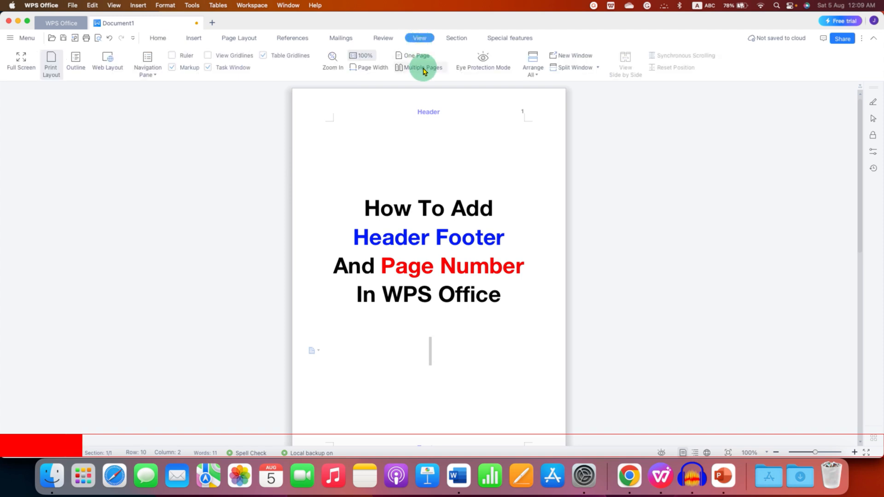
{"action": "left_click", "coordinate": [419, 67]}
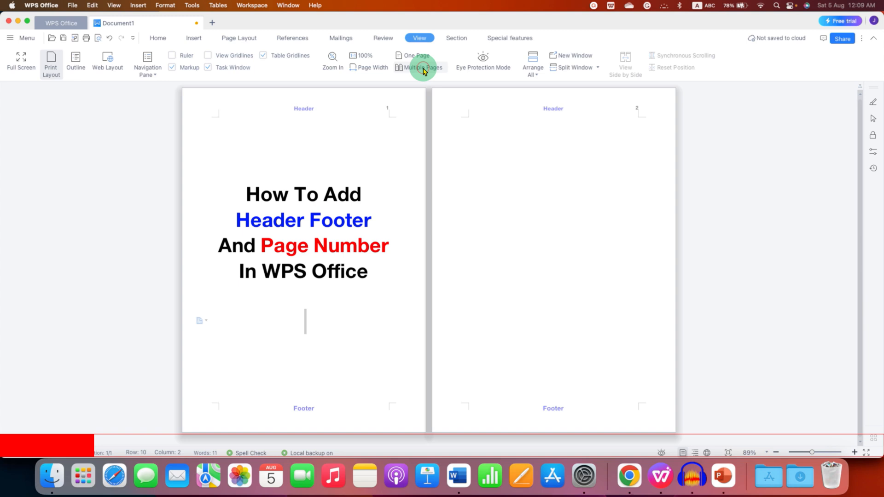
{"action": "mouse_move", "coordinate": [582, 240]}
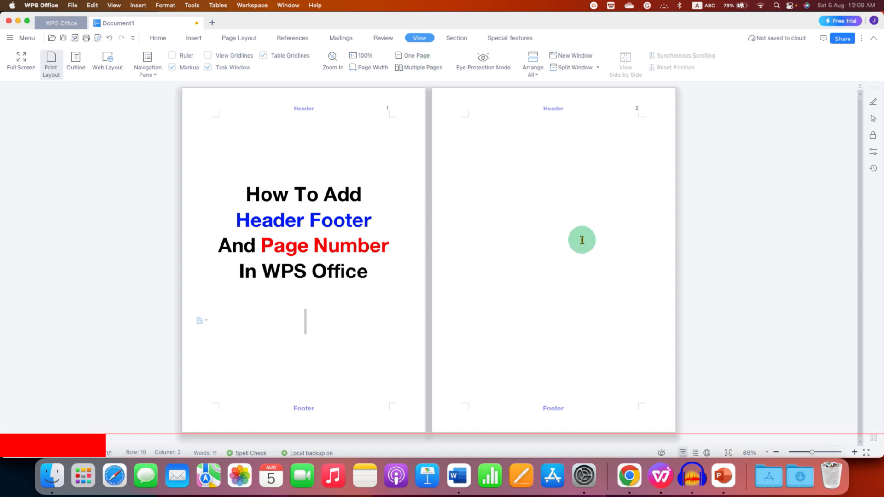
{"action": "left_click", "coordinate": [367, 271]}
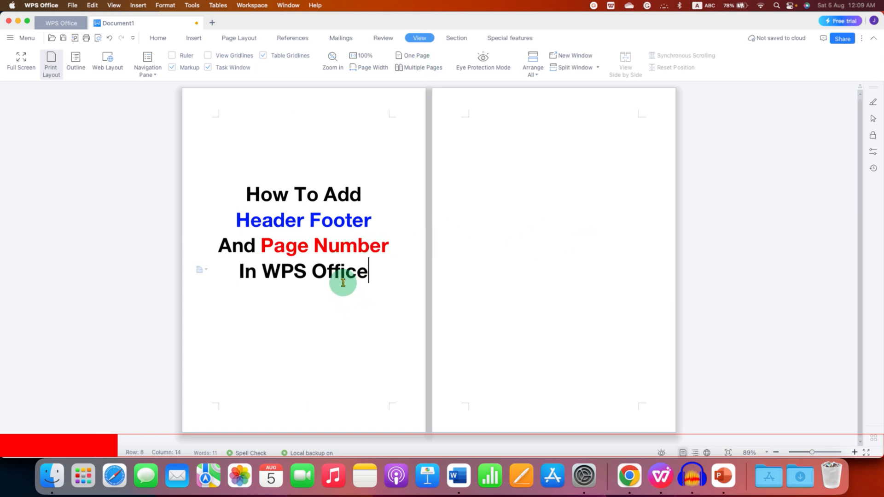
{"action": "mouse_move", "coordinate": [233, 115]}
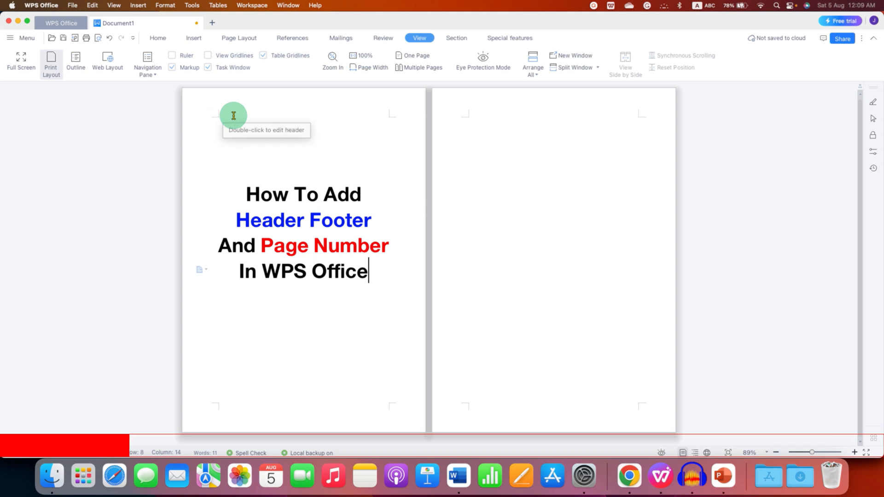
{"action": "mouse_move", "coordinate": [249, 202]}
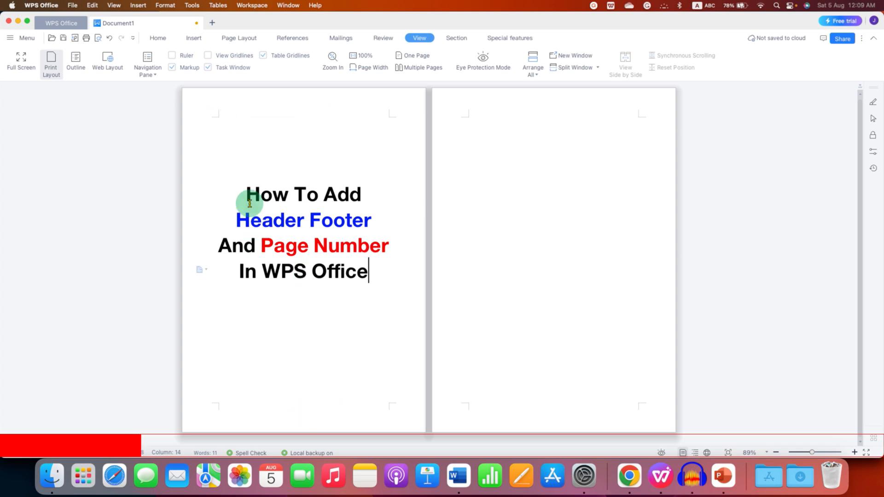
{"action": "mouse_move", "coordinate": [239, 120]}
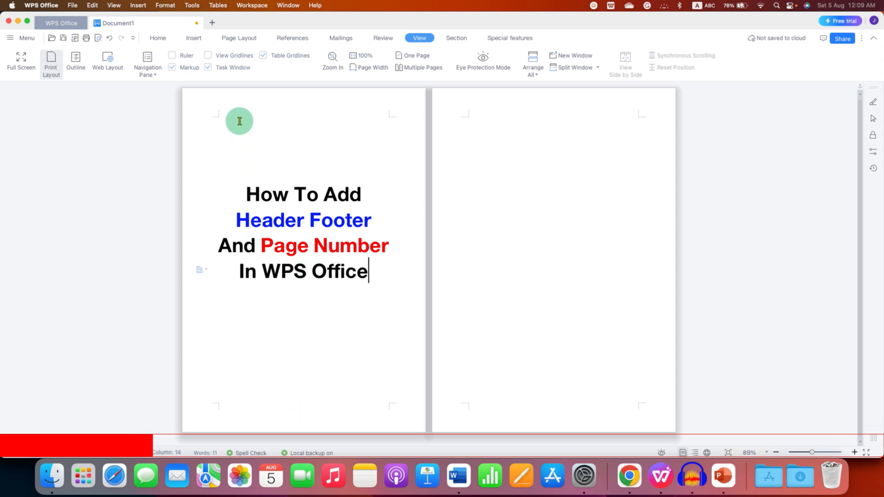
{"action": "mouse_move", "coordinate": [225, 101]}
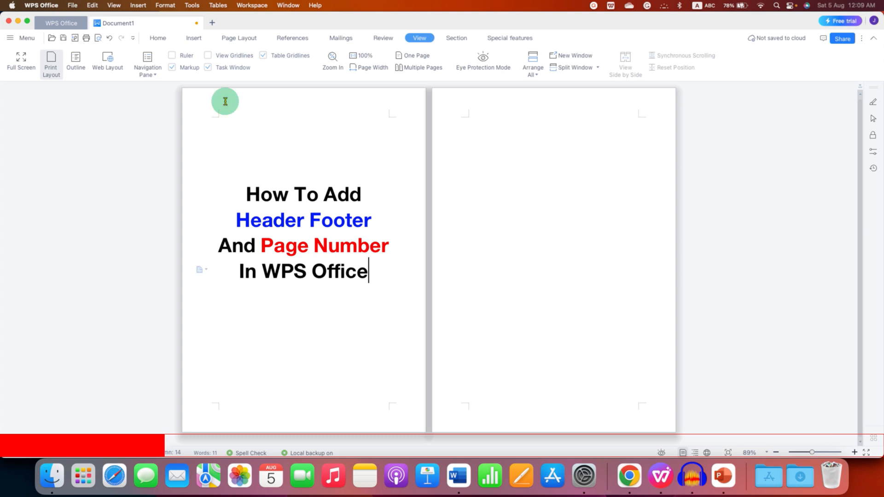
- Enter header and footer editing mode from the Insert tab
{"action": "left_click", "coordinate": [193, 37]}
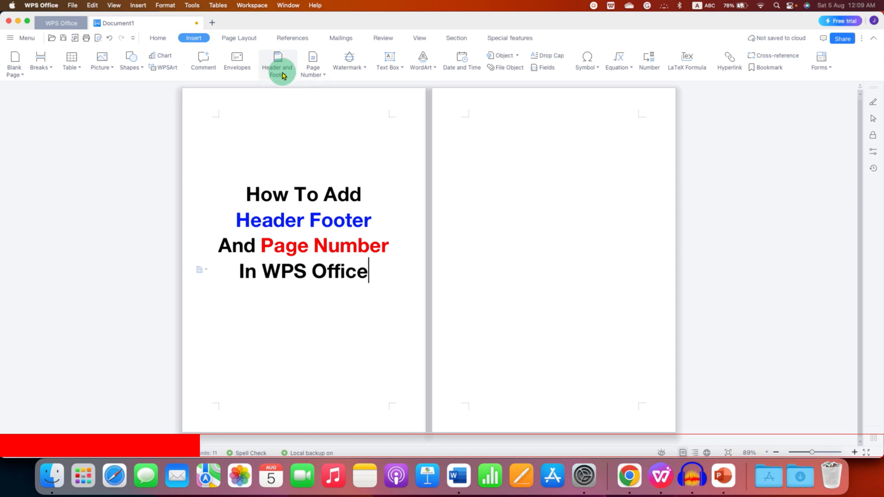
{"action": "mouse_move", "coordinate": [277, 61]}
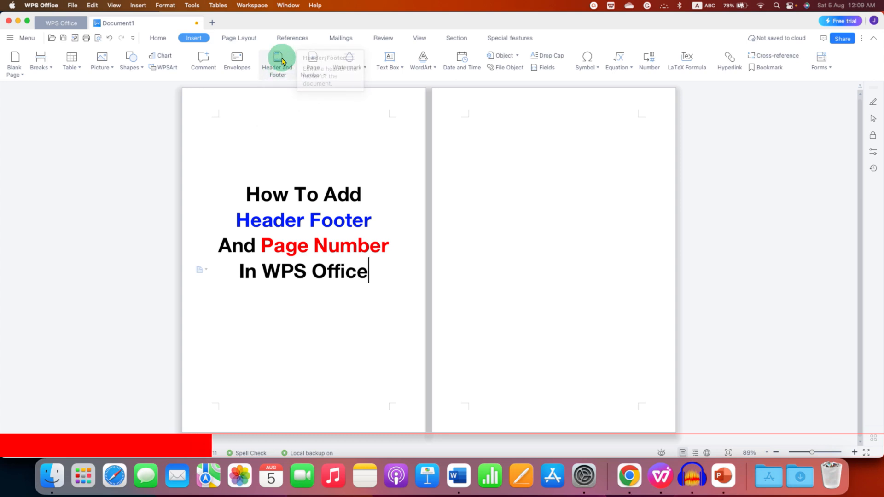
{"action": "left_click", "coordinate": [277, 62]}
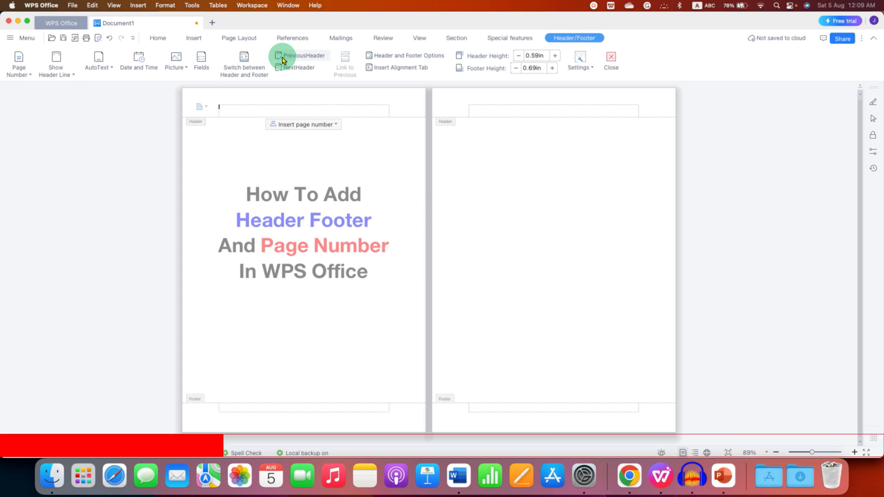
{"action": "mouse_move", "coordinate": [271, 309]}
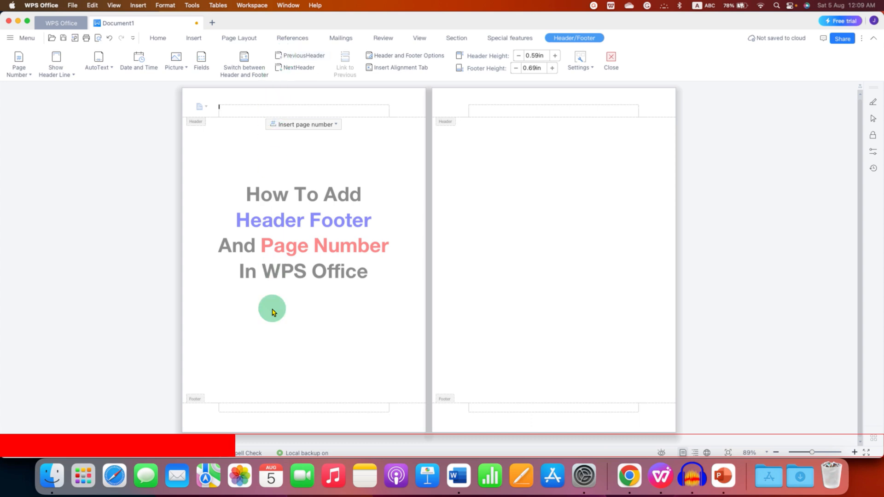
{"action": "mouse_move", "coordinate": [285, 415]}
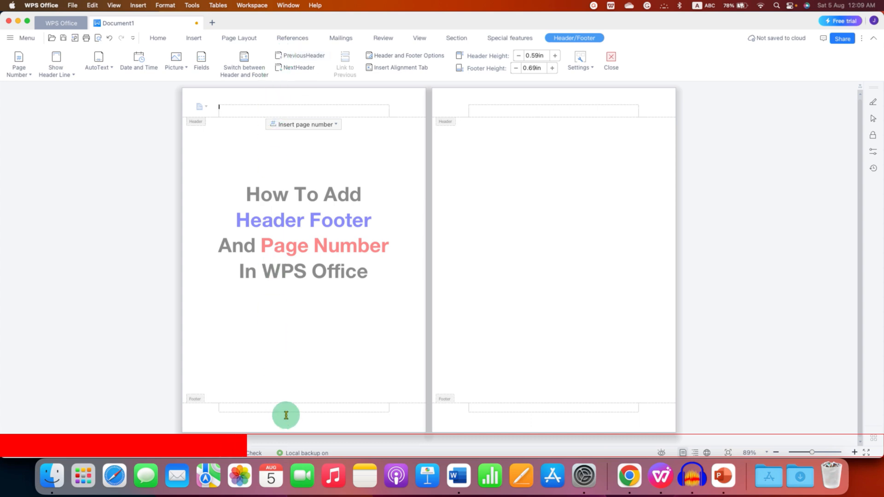
{"action": "mouse_move", "coordinate": [298, 145]}
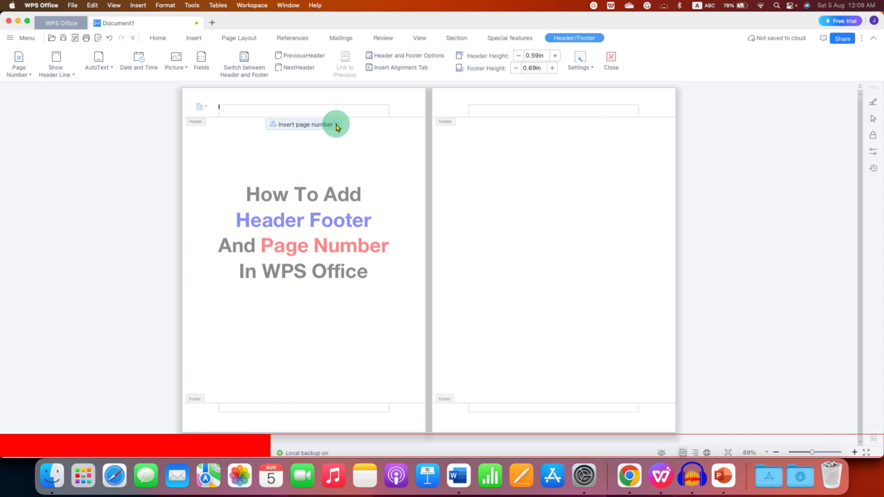
- Insert right-aligned header page numbers across the entire document
{"action": "left_click", "coordinate": [307, 124]}
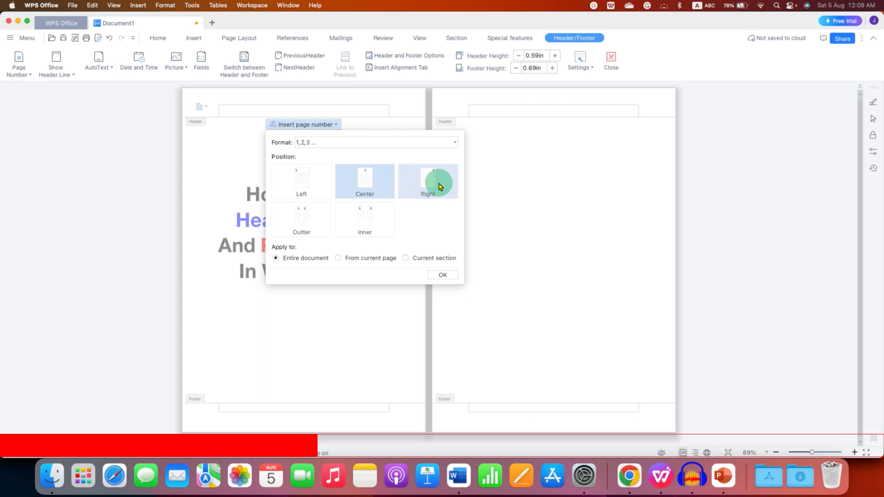
{"action": "left_click", "coordinate": [427, 181]}
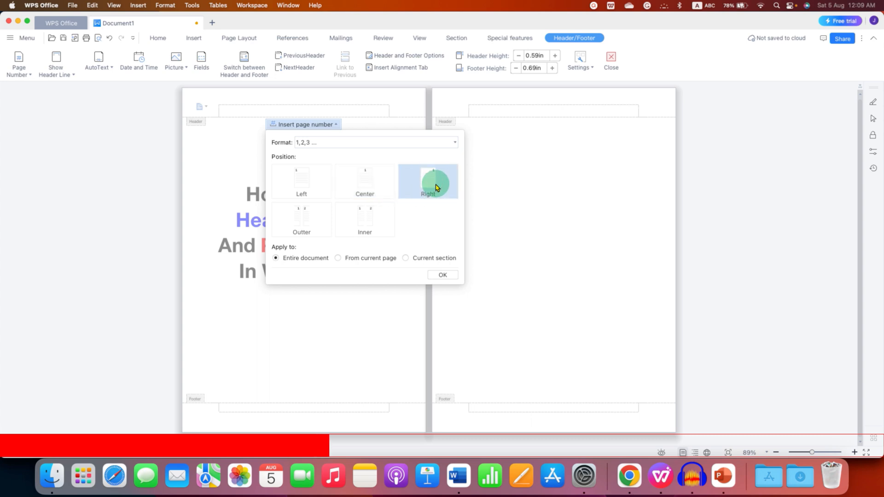
{"action": "left_click", "coordinate": [442, 274]}
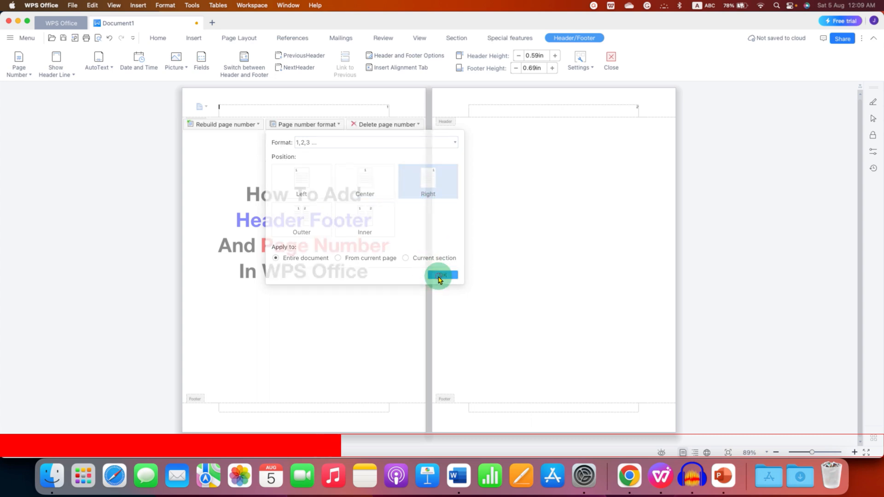
{"action": "left_click", "coordinate": [440, 276]}
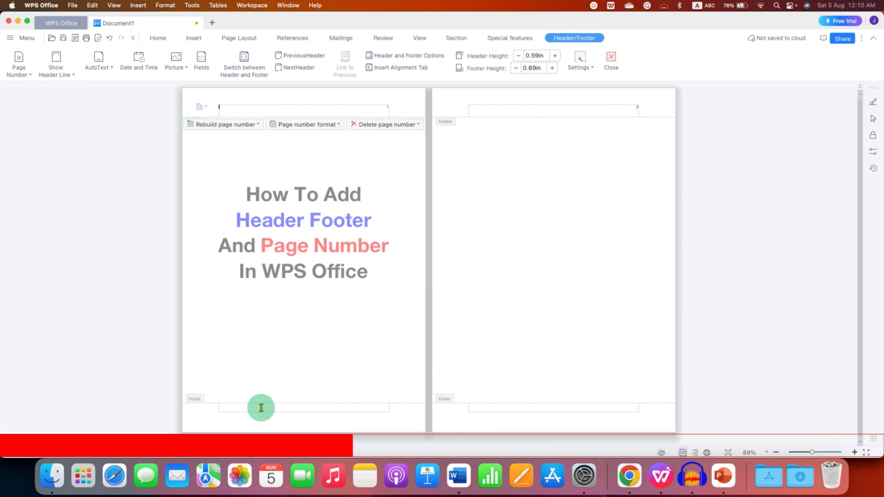
{"action": "left_click", "coordinate": [261, 407]}
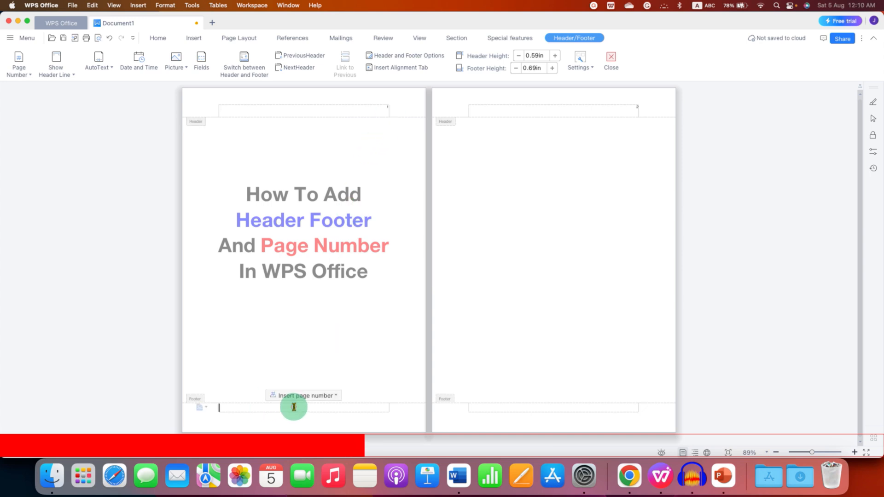
{"action": "left_click", "coordinate": [303, 395]}
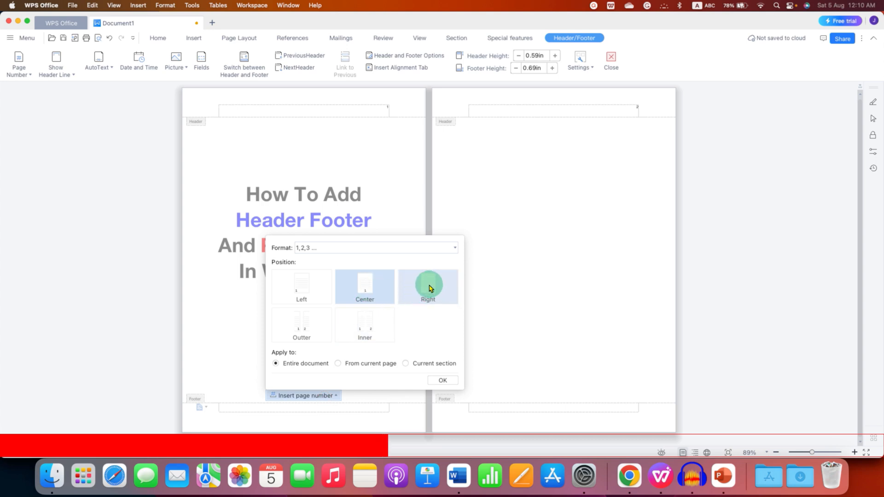
{"action": "left_click", "coordinate": [443, 379]}
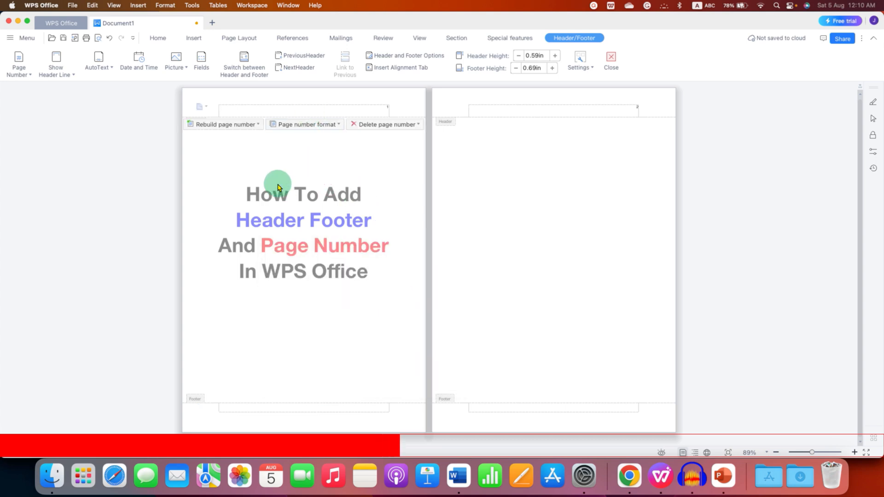
{"action": "mouse_move", "coordinate": [253, 111]}
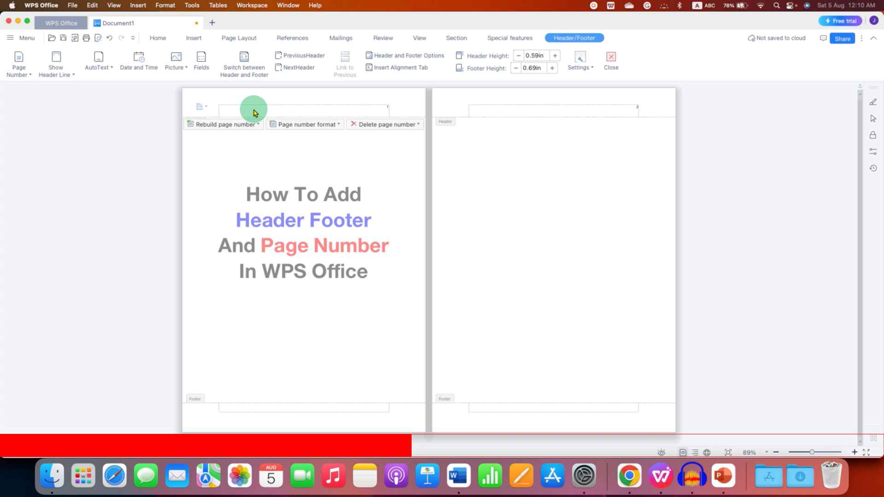
{"action": "mouse_move", "coordinate": [520, 332]}
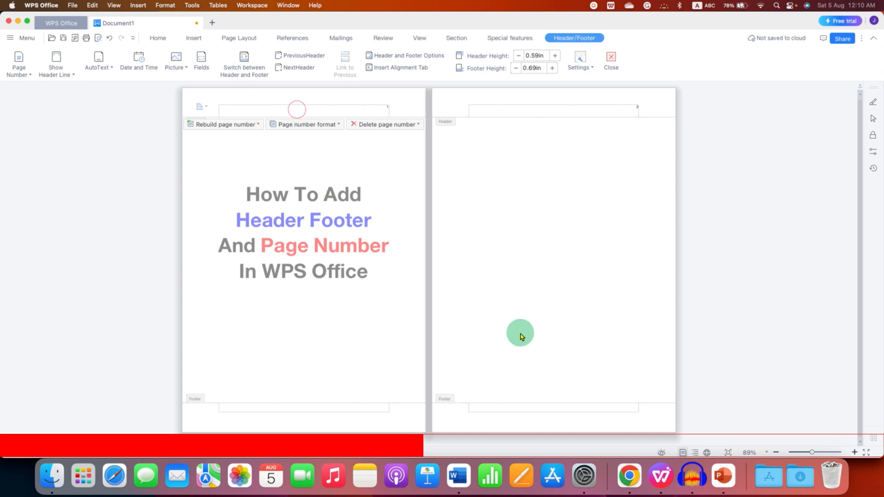
- Type HEADER in the header and set its font size to 16
{"action": "type", "text": "HEADER"}
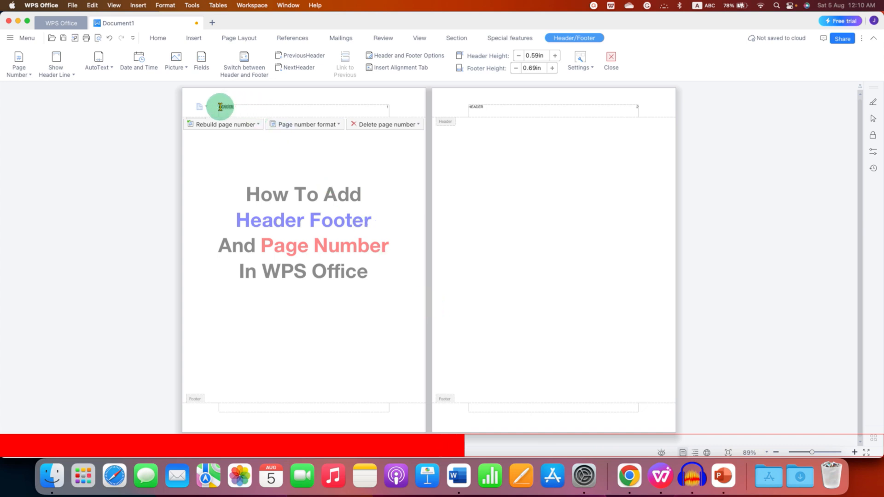
{"action": "left_click", "coordinate": [157, 38]}
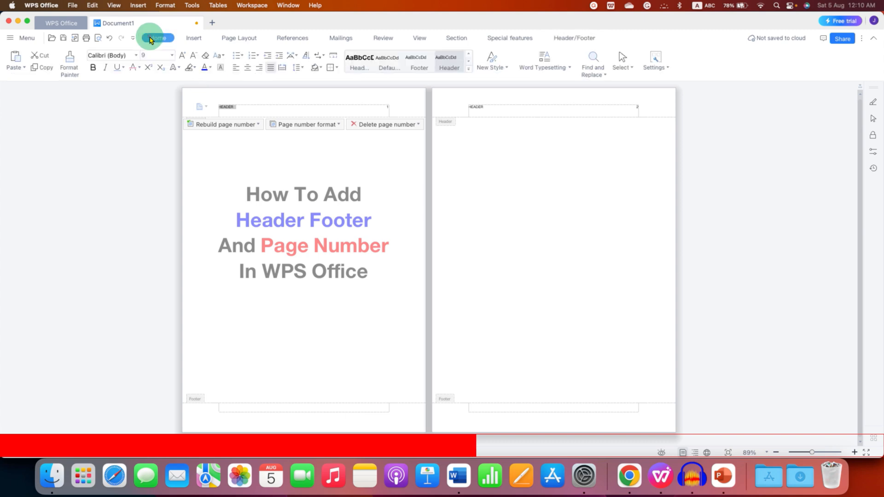
{"action": "left_click", "coordinate": [171, 55]}
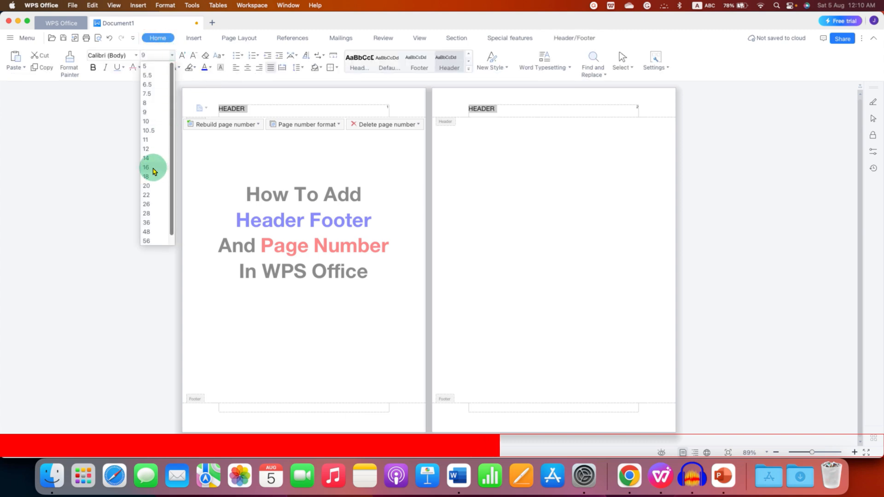
{"action": "left_click", "coordinate": [146, 166]}
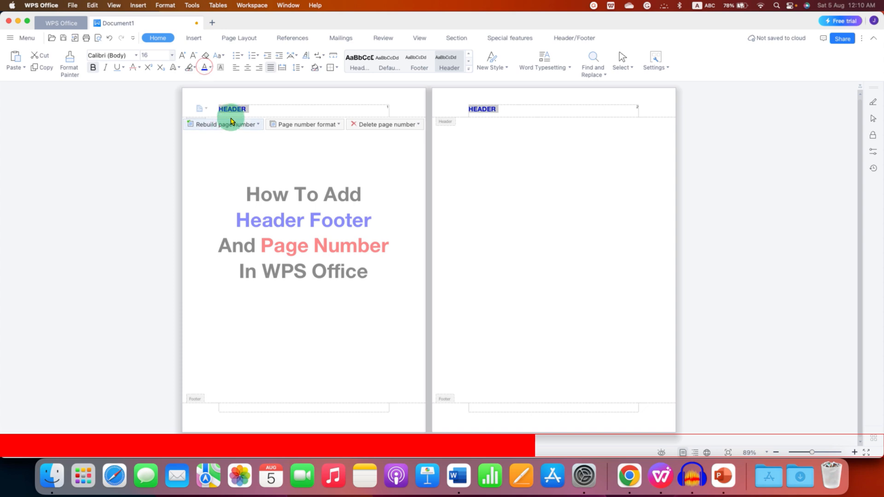
{"action": "mouse_move", "coordinate": [386, 116]}
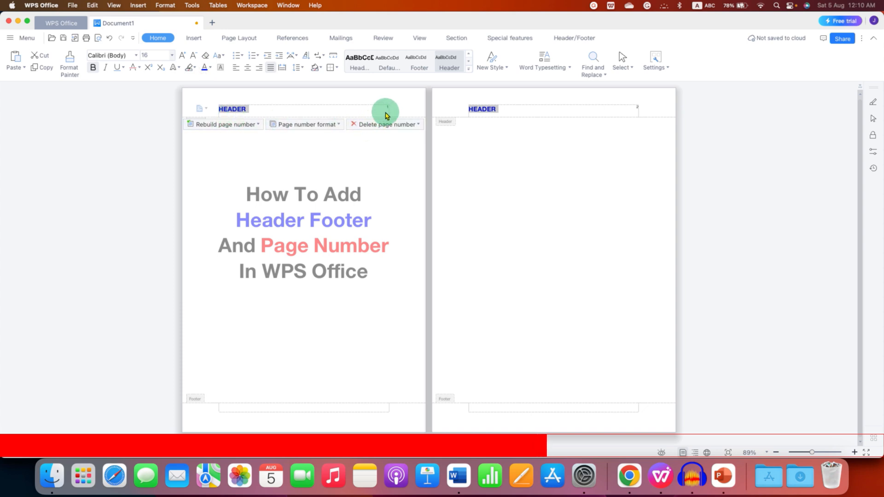
{"action": "mouse_move", "coordinate": [388, 108]}
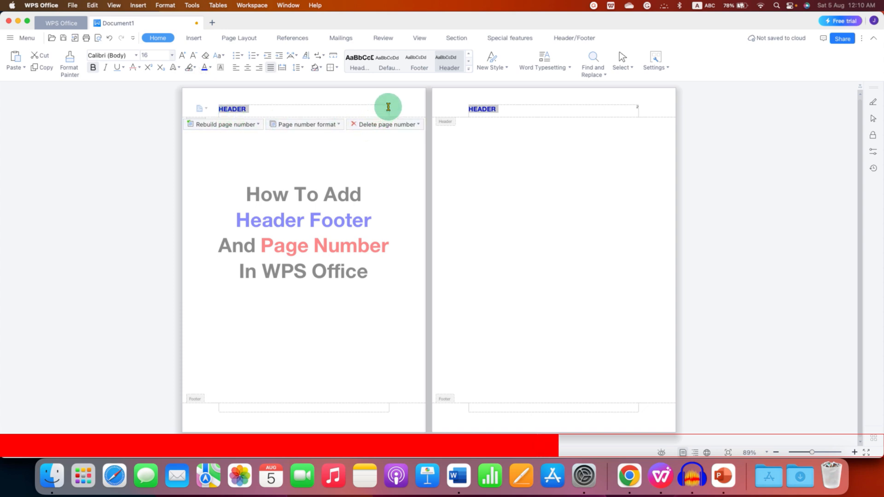
- Make the page number bold and open its font size list to enlarge it
{"action": "left_click", "coordinate": [387, 106]}
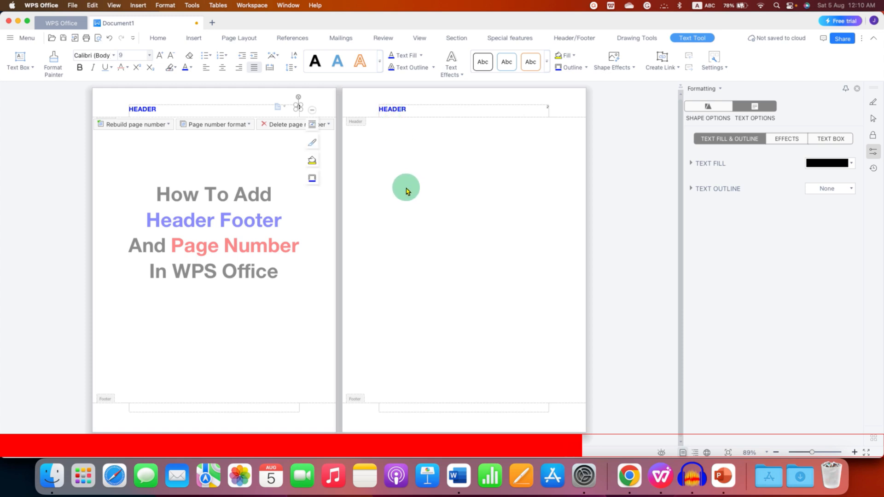
{"action": "mouse_move", "coordinate": [336, 186]}
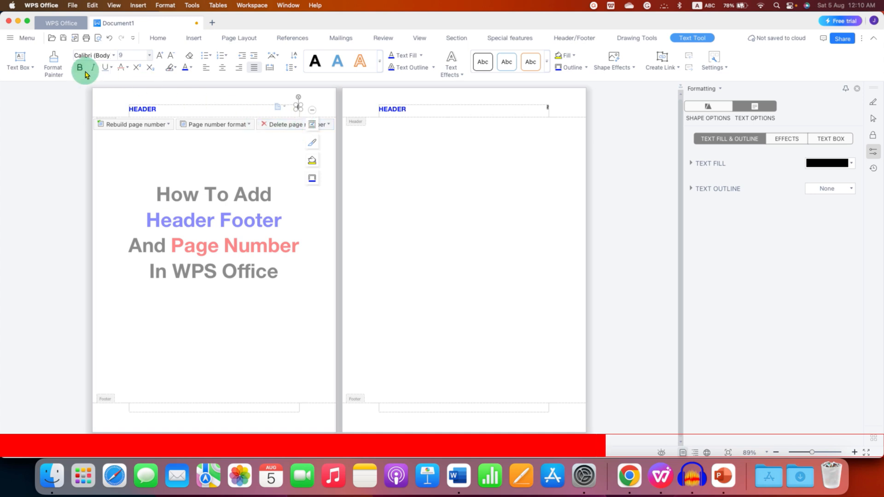
{"action": "left_click", "coordinate": [149, 55]}
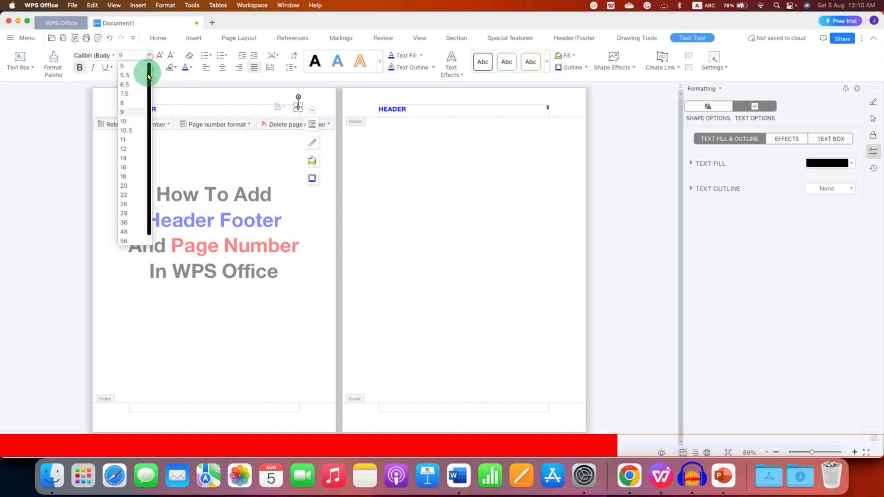
{"action": "left_click", "coordinate": [123, 168]}
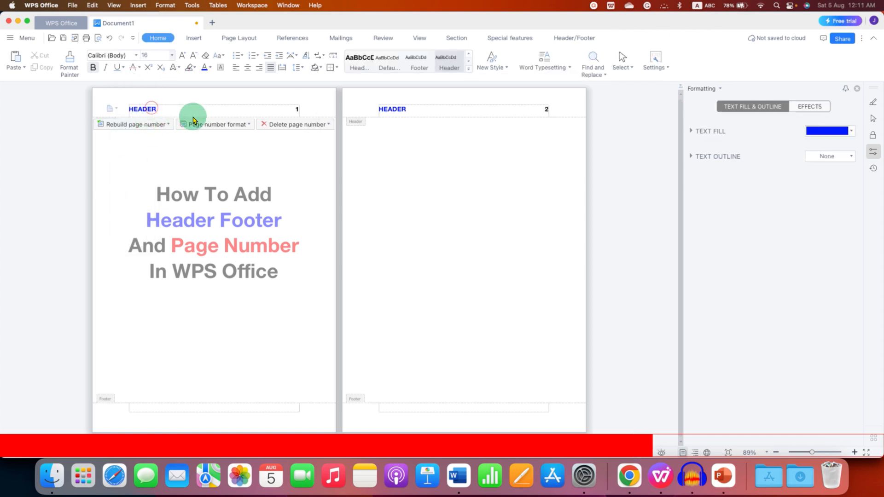
{"action": "mouse_move", "coordinate": [247, 68]}
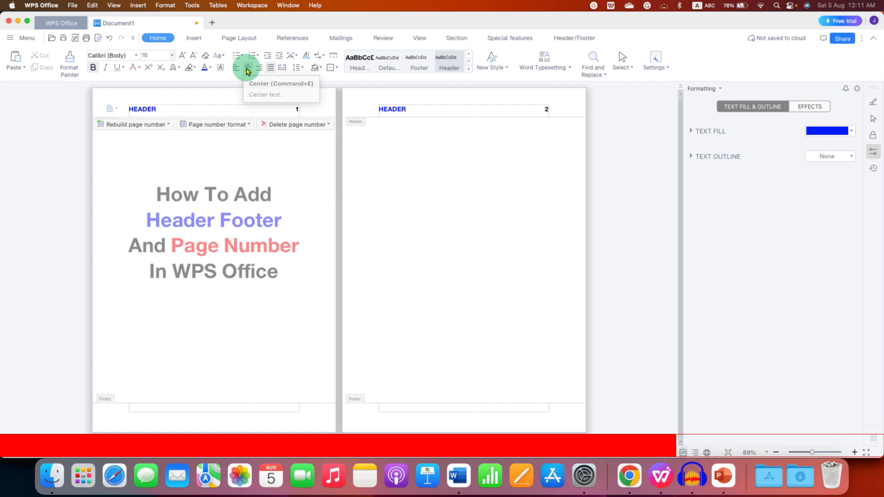
- Center the HEADER text and the FOOTER text on both pages
{"action": "left_click", "coordinate": [246, 67]}
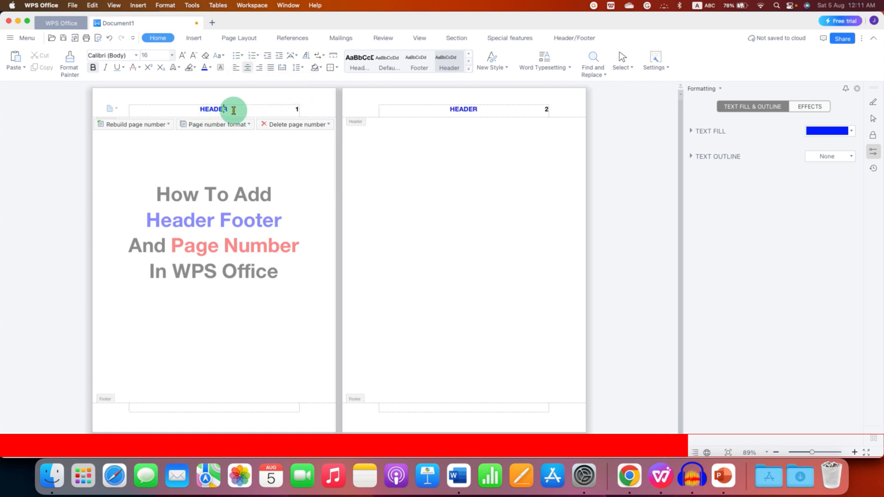
{"action": "mouse_move", "coordinate": [201, 410]}
{"action": "type", "text": "FOOTER"}
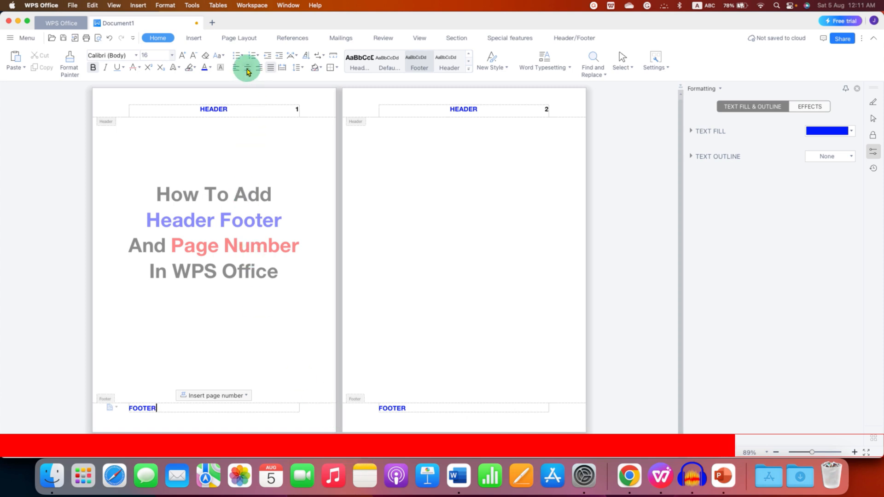
{"action": "left_click", "coordinate": [247, 67]}
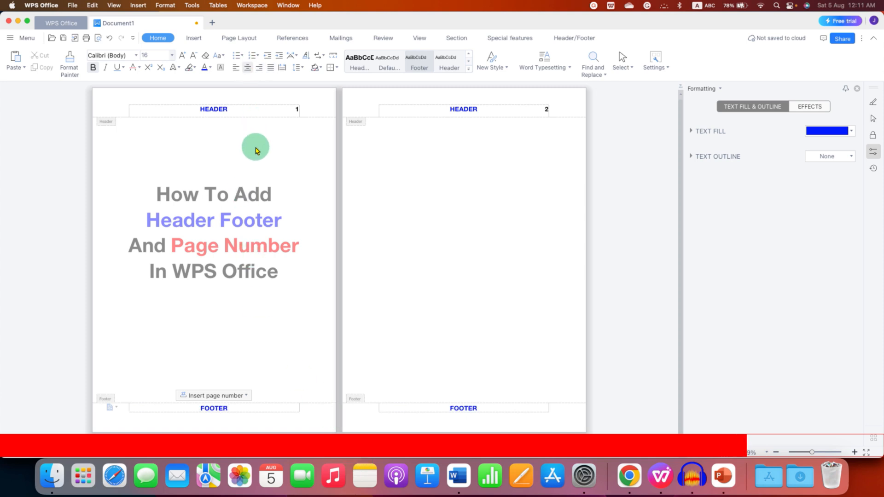
{"action": "mouse_move", "coordinate": [501, 123]}
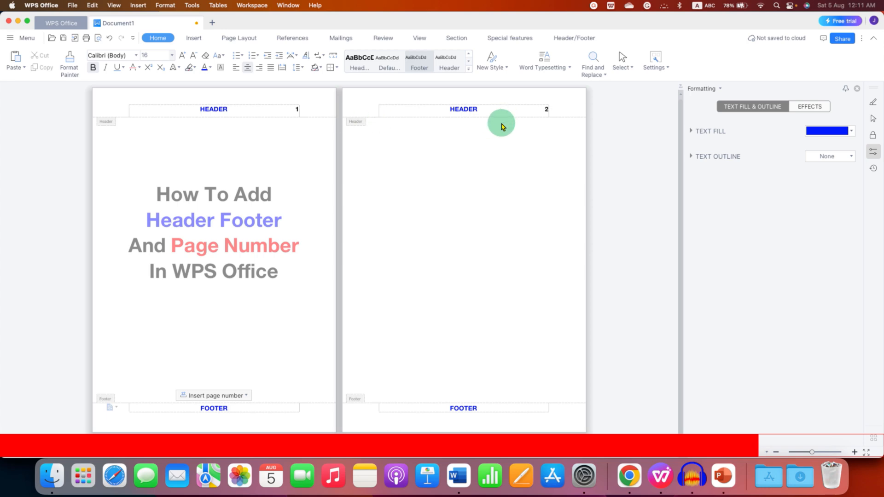
{"action": "mouse_move", "coordinate": [570, 104]}
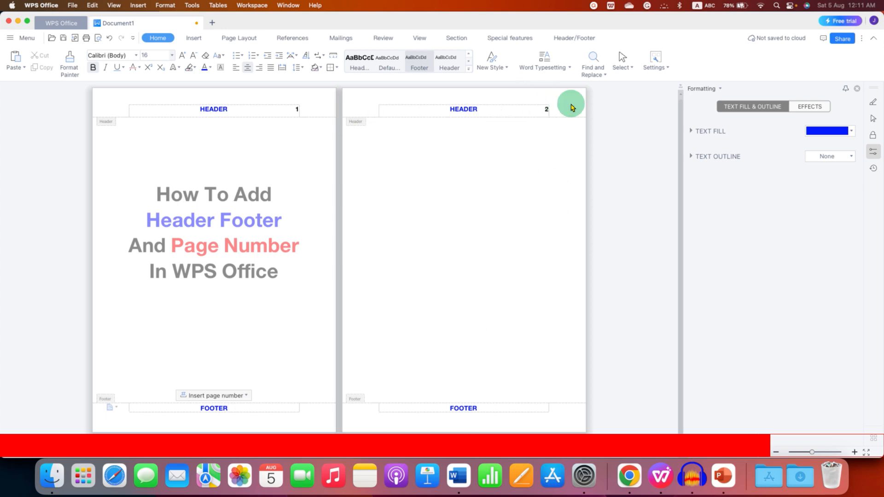
{"action": "mouse_move", "coordinate": [529, 238]}
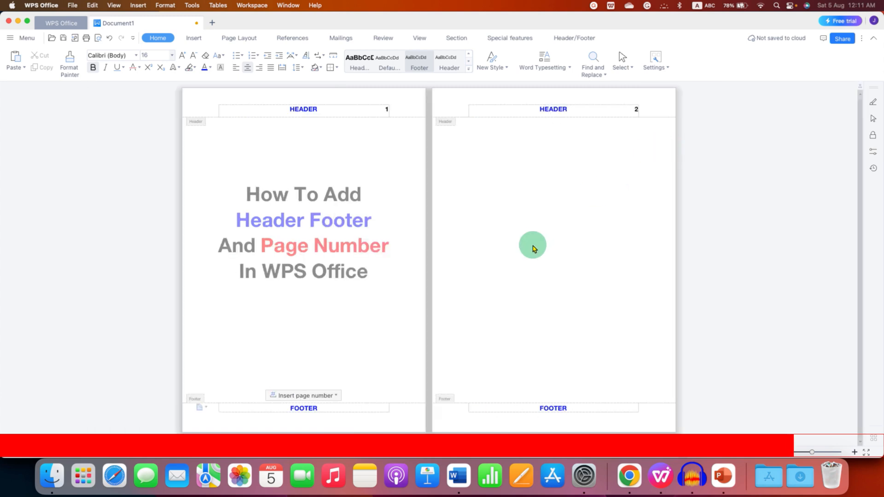
- Exit header and footer editing to return to the document body
{"action": "left_click", "coordinate": [553, 129]}
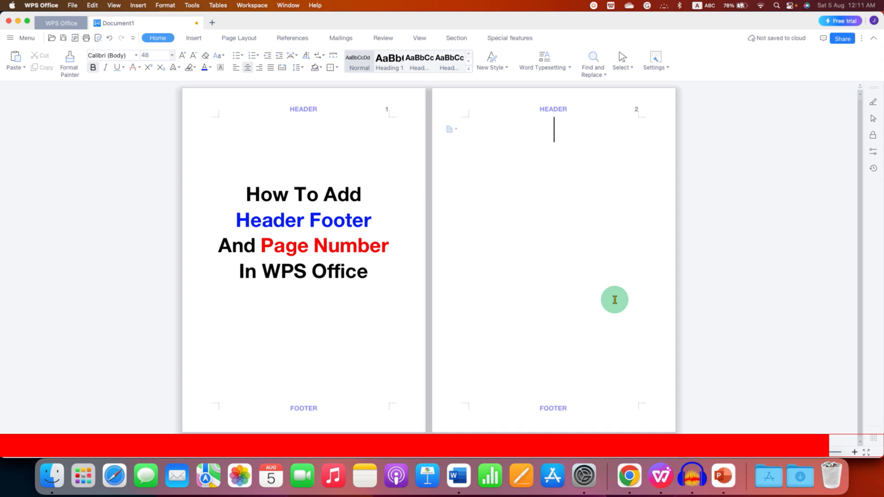
{"action": "mouse_move", "coordinate": [814, 425]}
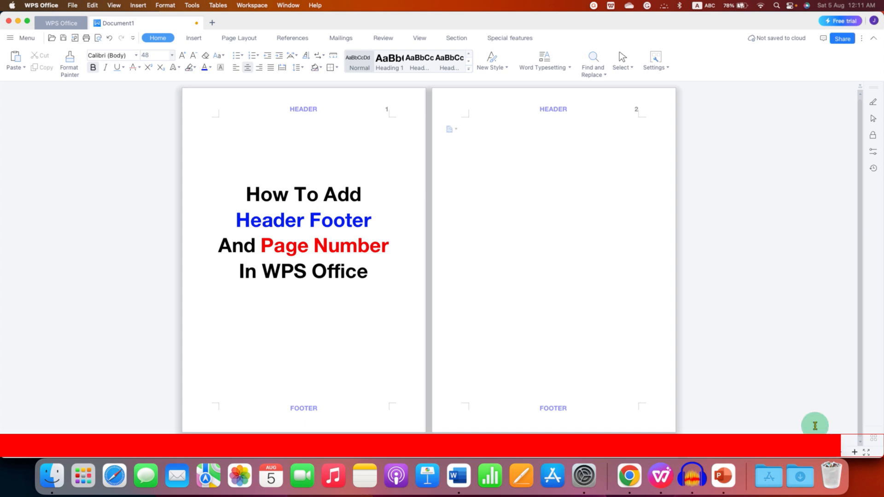